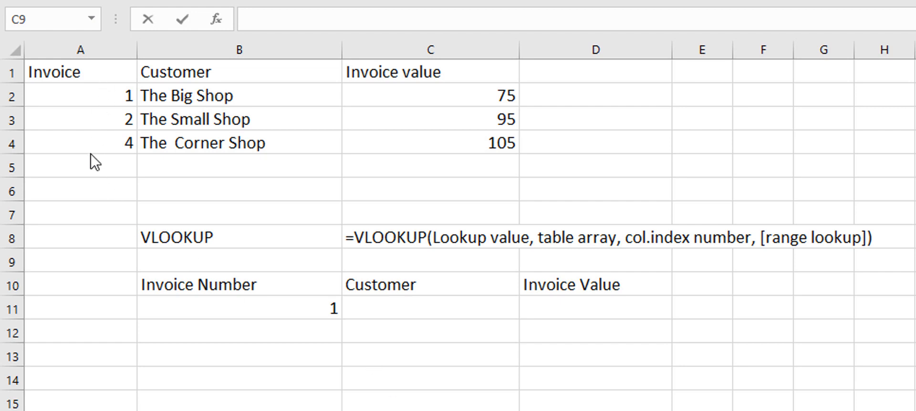
mouse_move(244, 146)
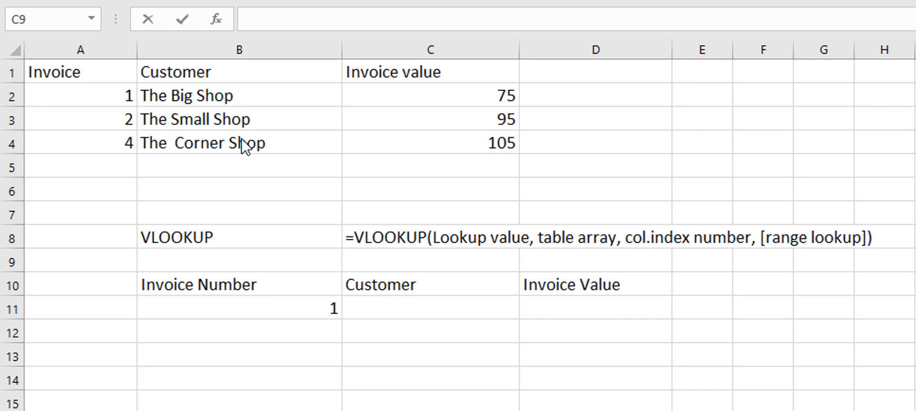
mouse_move(397, 169)
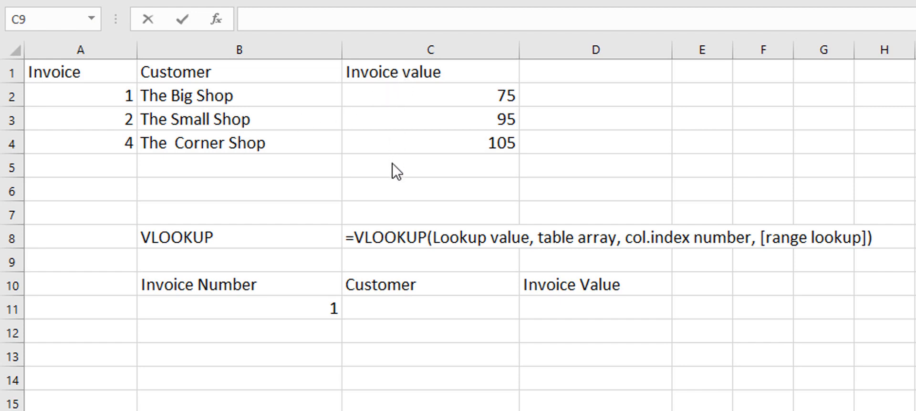
mouse_move(292, 310)
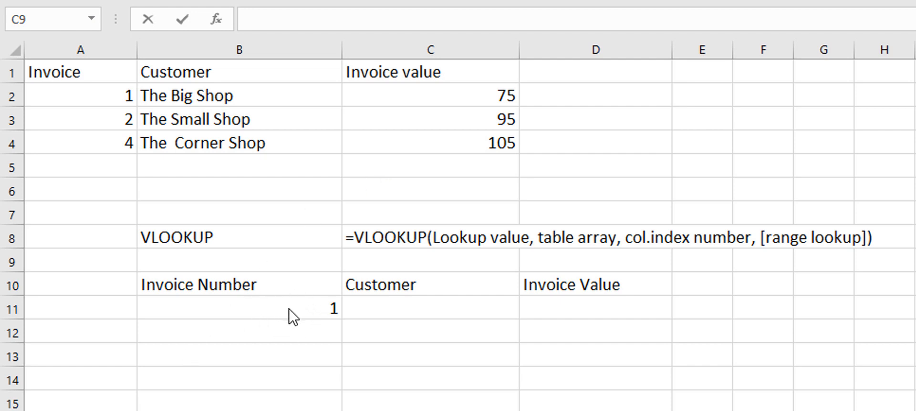
mouse_move(602, 319)
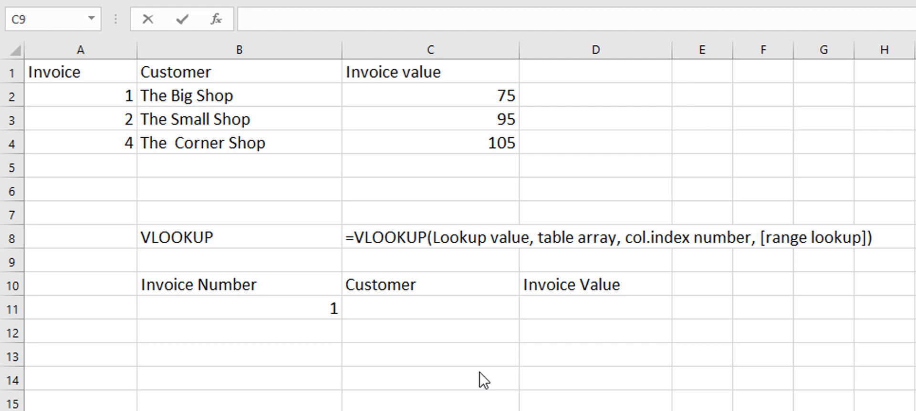
mouse_move(412, 338)
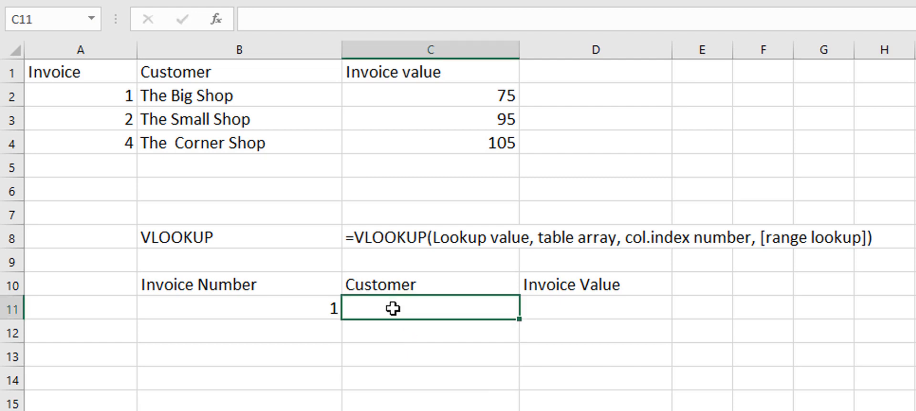
mouse_move(263, 291)
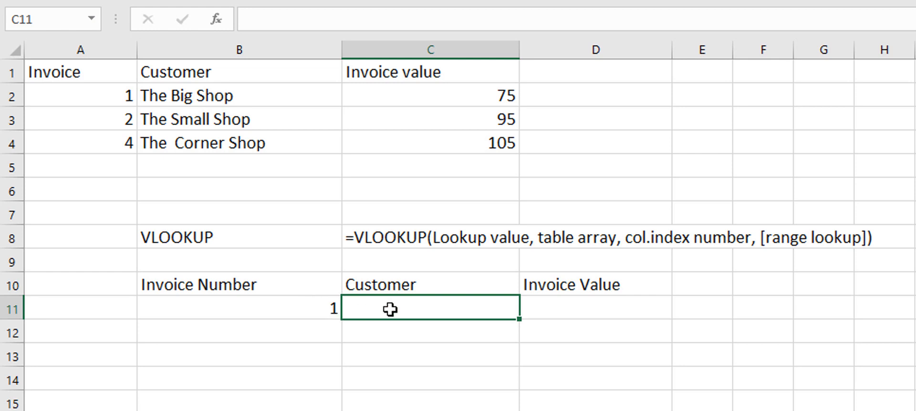
Start =VLOOKUP in C11 with lookup value B11 and table array A1:C4.
type("=VLOOKUP(")
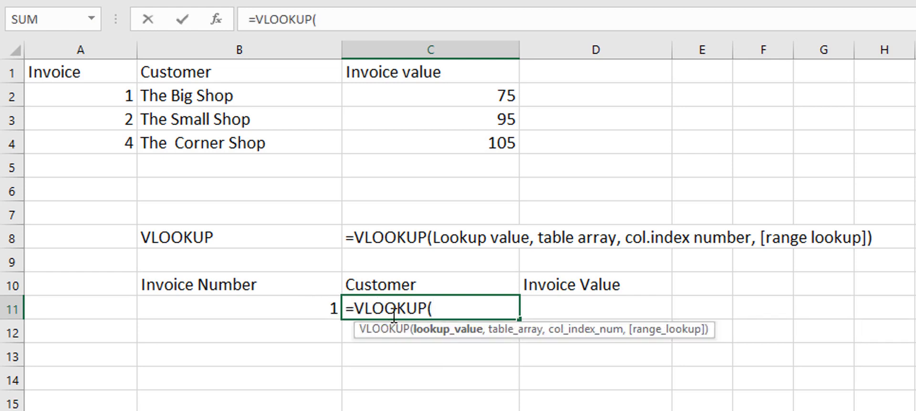
mouse_move(441, 341)
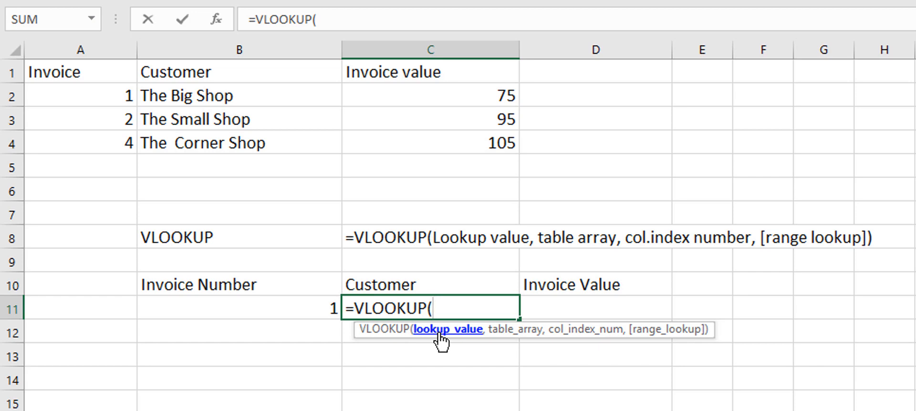
left_click(240, 308)
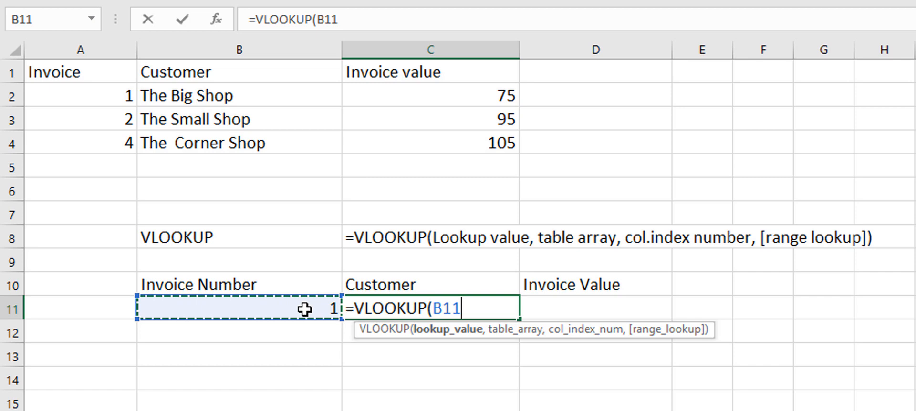
type(",")
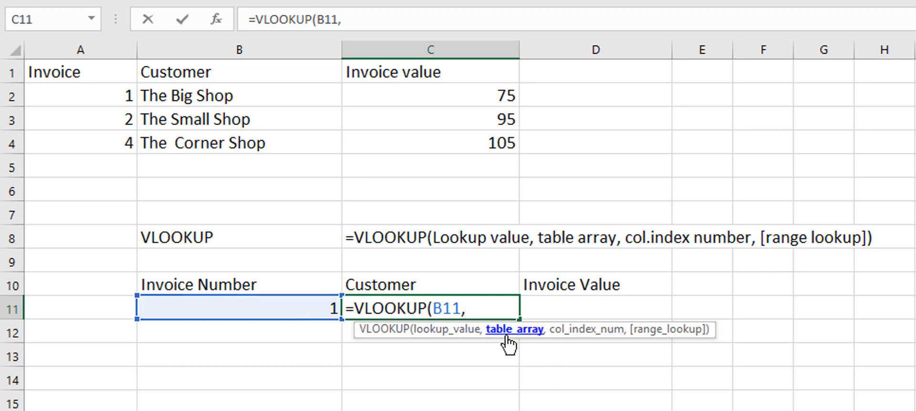
left_click(80, 72)
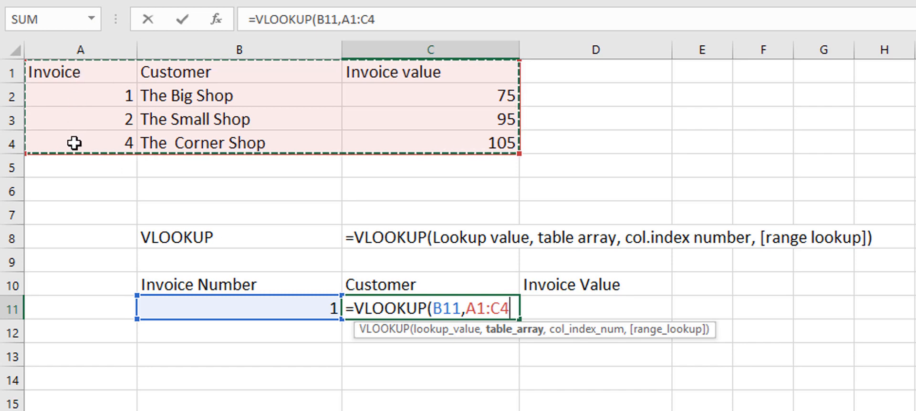
mouse_move(58, 82)
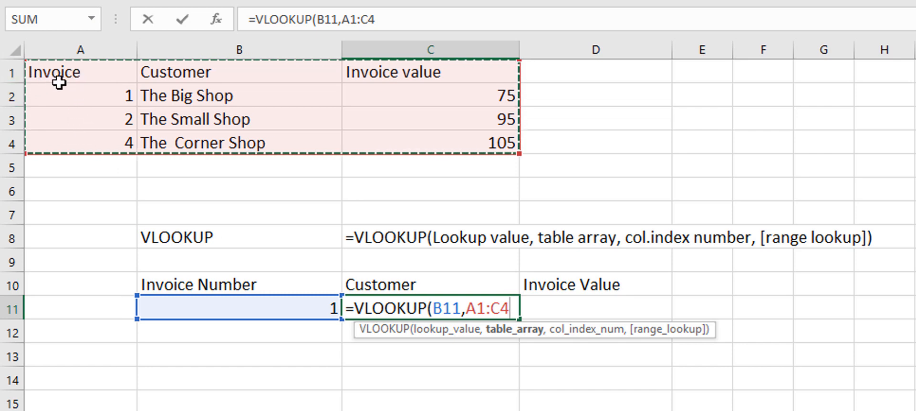
mouse_move(93, 102)
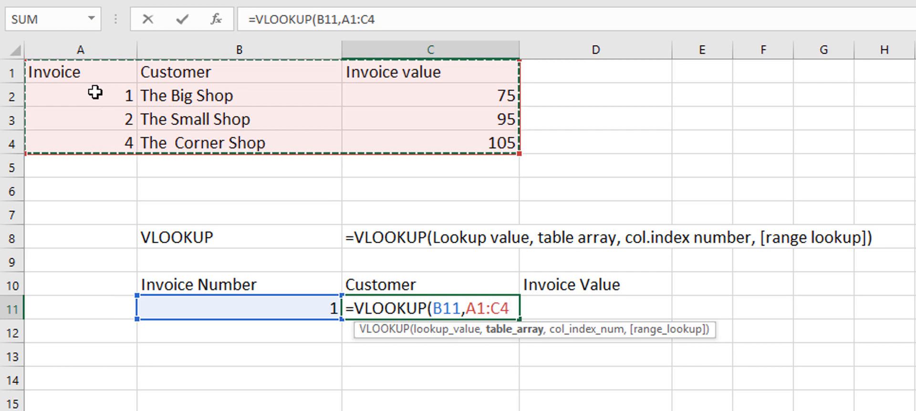
mouse_move(87, 155)
type(",")
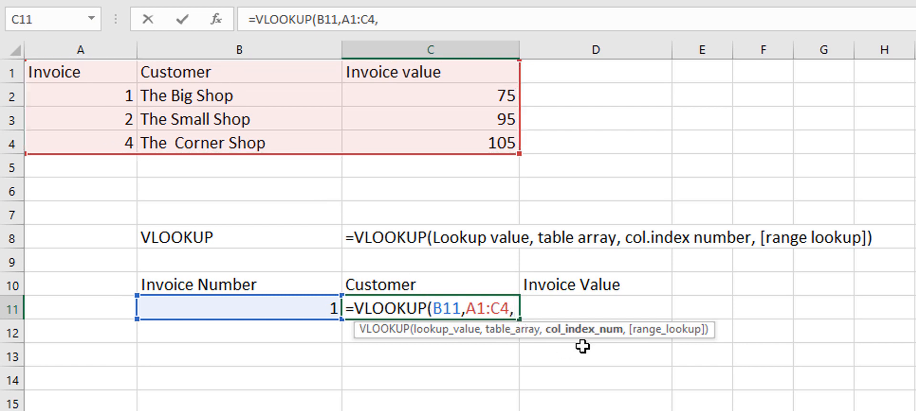
mouse_move(583, 330)
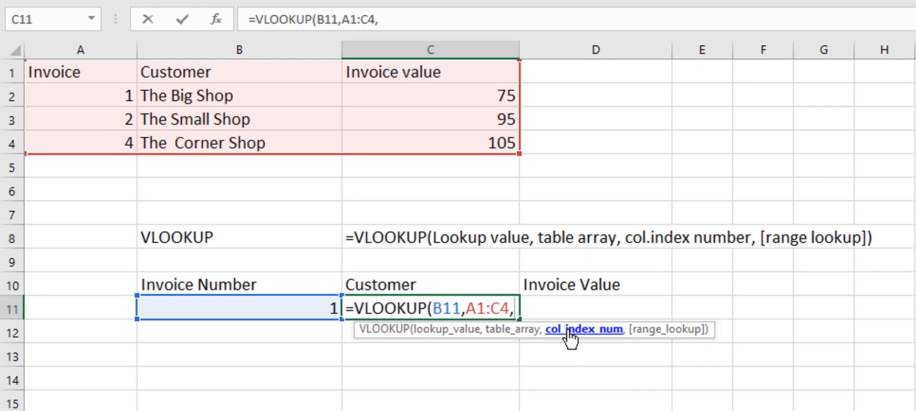
mouse_move(71, 61)
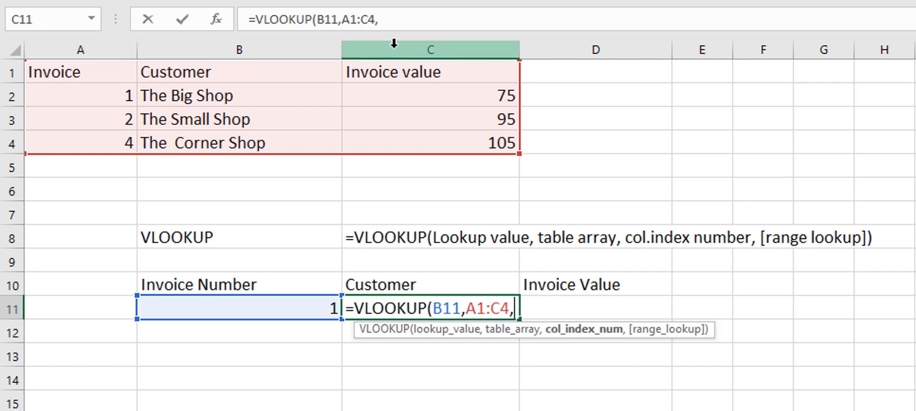
Add column index 2 and begin the match-type argument in the C11 lookup.
type("2")
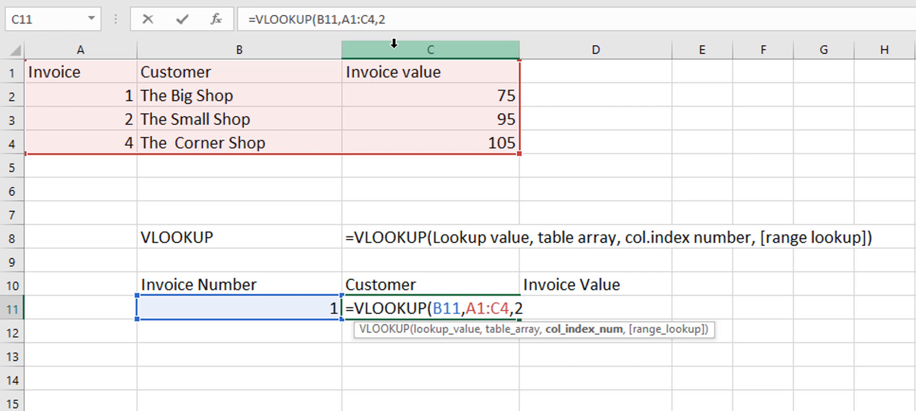
mouse_move(238, 49)
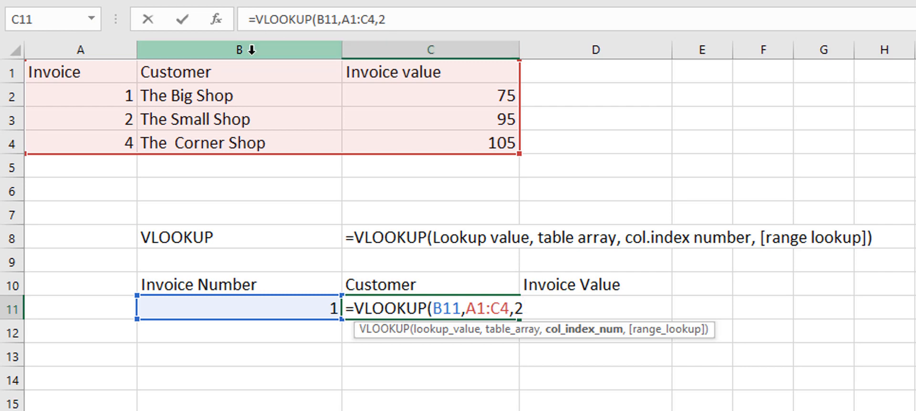
type(",")
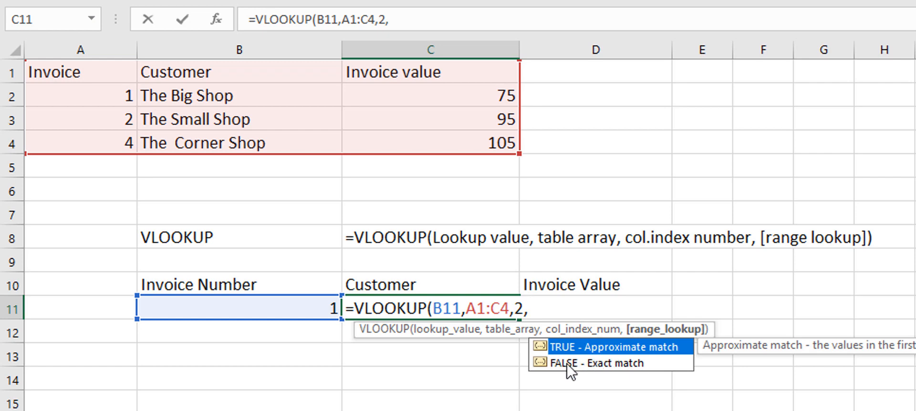
mouse_move(604, 374)
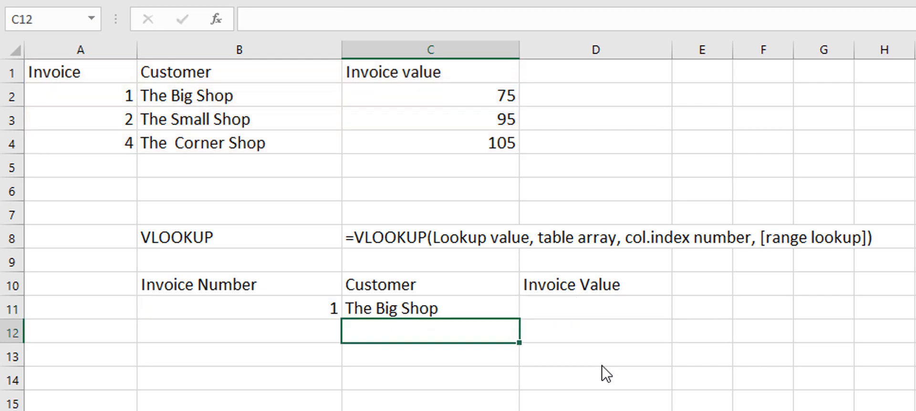
mouse_move(428, 329)
type("2")
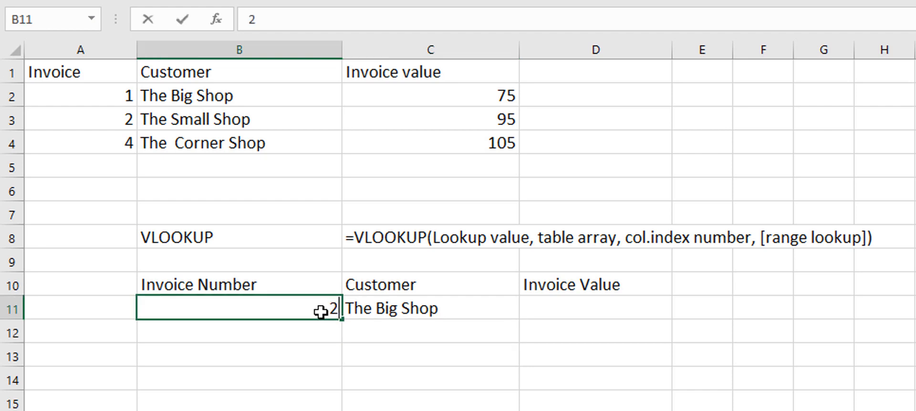
Test invoice numbers 2, 3 (returns #N/A) and 4 in B11.
key("Return")
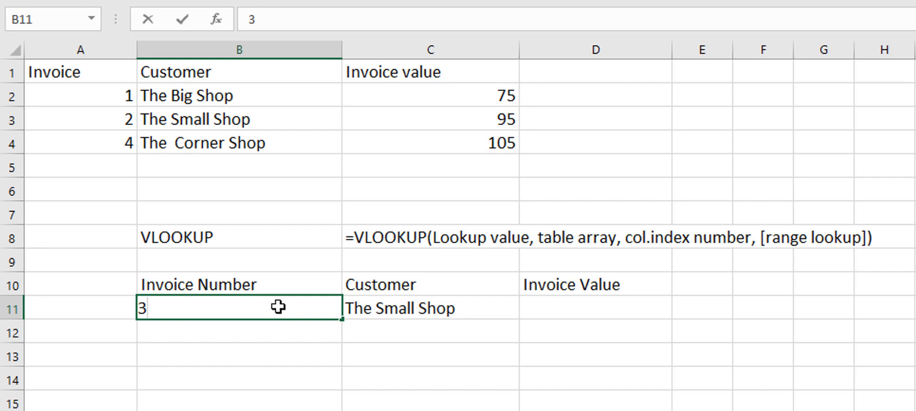
key("Return")
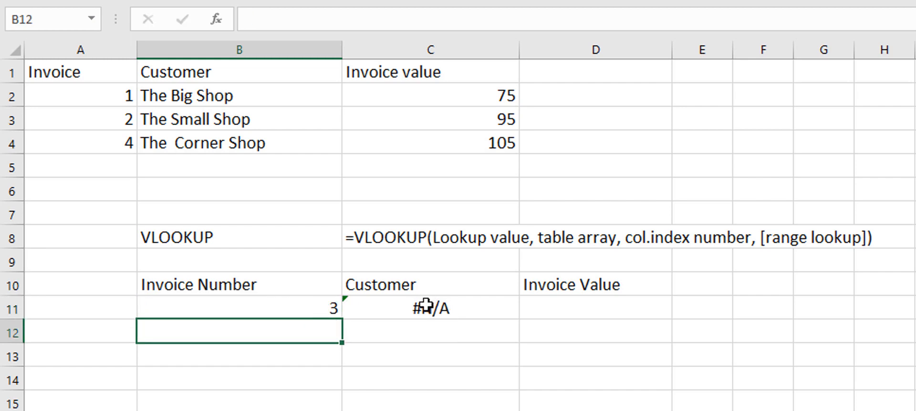
mouse_move(234, 302)
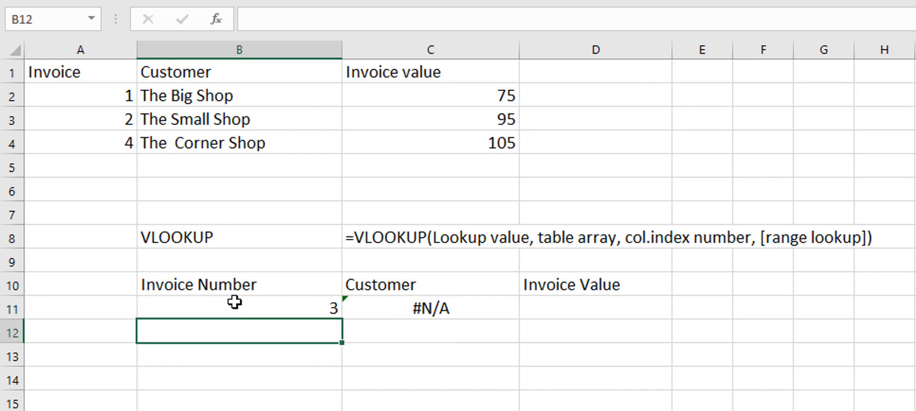
left_click(238, 308)
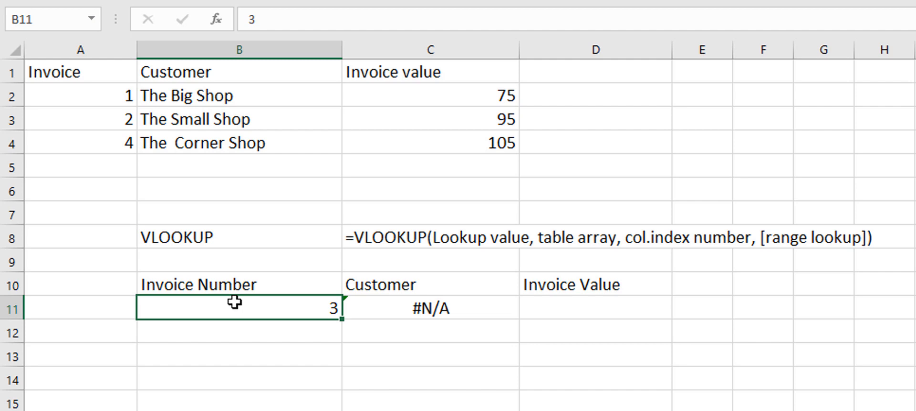
type("4")
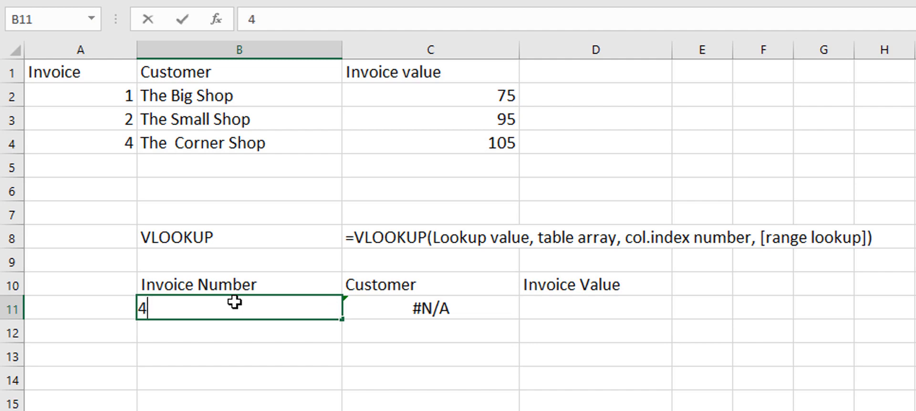
key("Return")
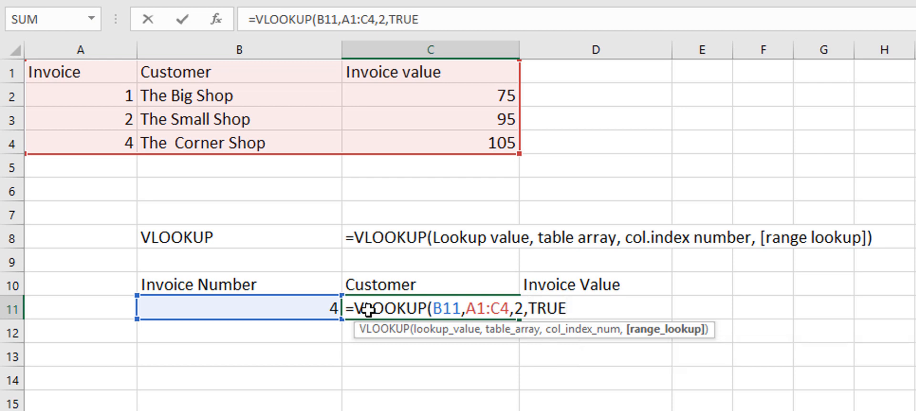
Edit the C11 formula to =VLOOKUP(B11,A1:C4,2,TRUE).
left_click(566, 308)
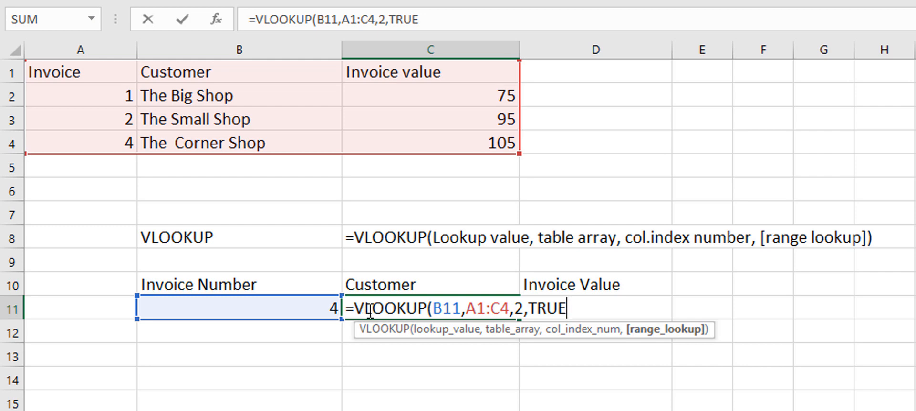
mouse_move(112, 99)
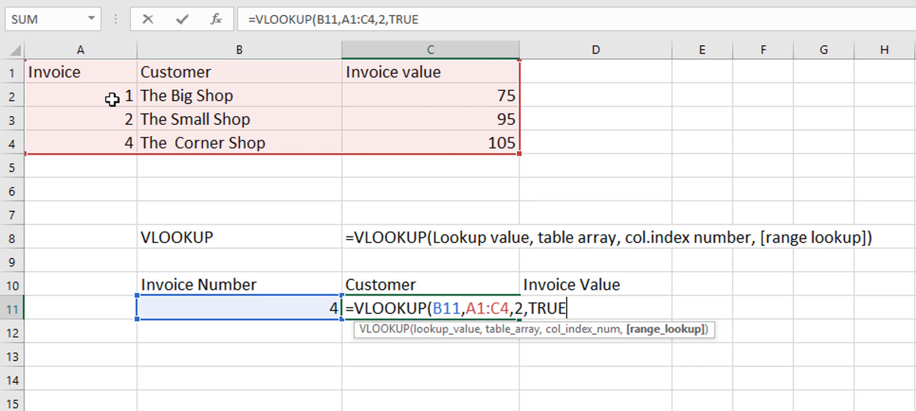
mouse_move(264, 318)
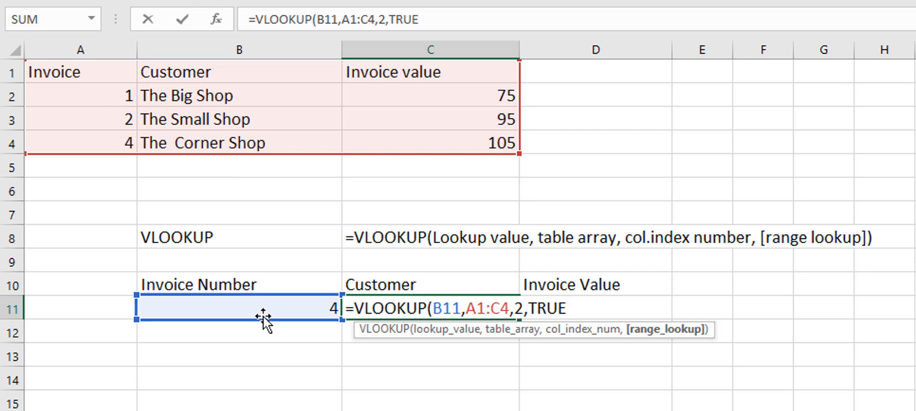
mouse_move(119, 96)
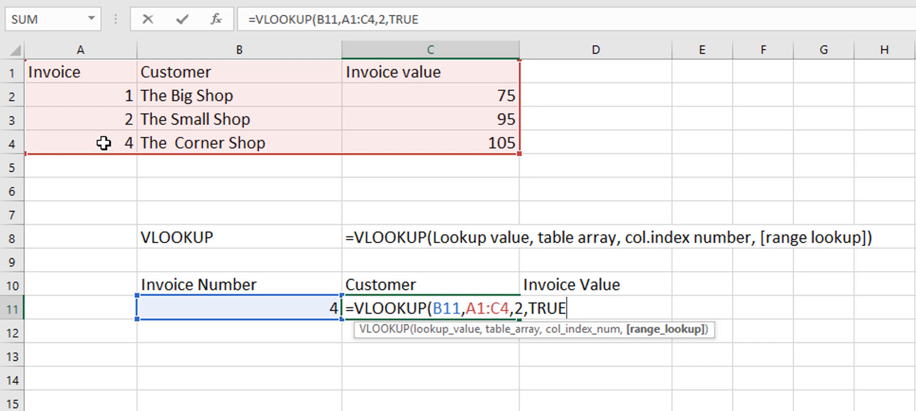
mouse_move(285, 287)
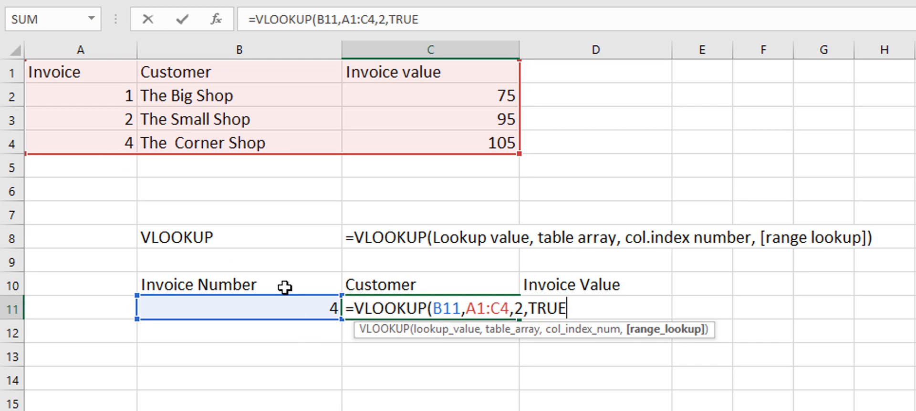
mouse_move(109, 146)
type("3")
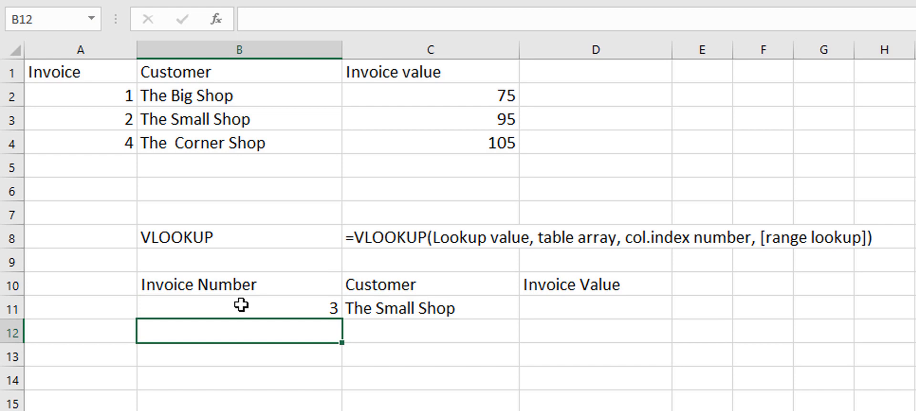
mouse_move(193, 121)
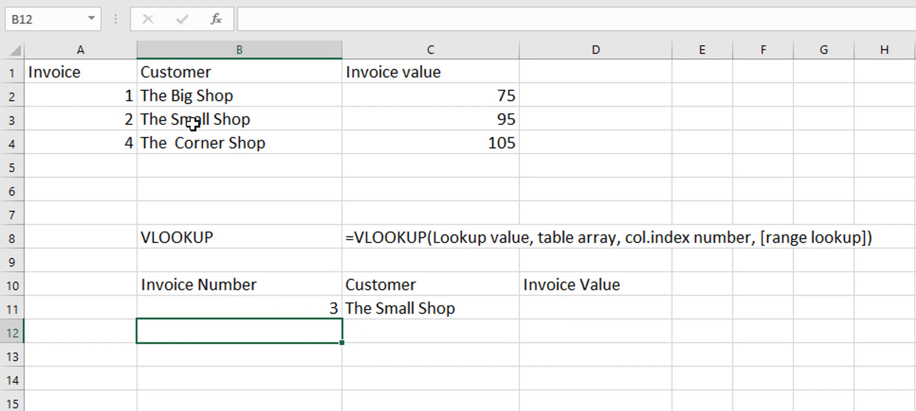
Look up invoice 3 to get The Small Shop, then select D11.
left_click(239, 119)
type("=")
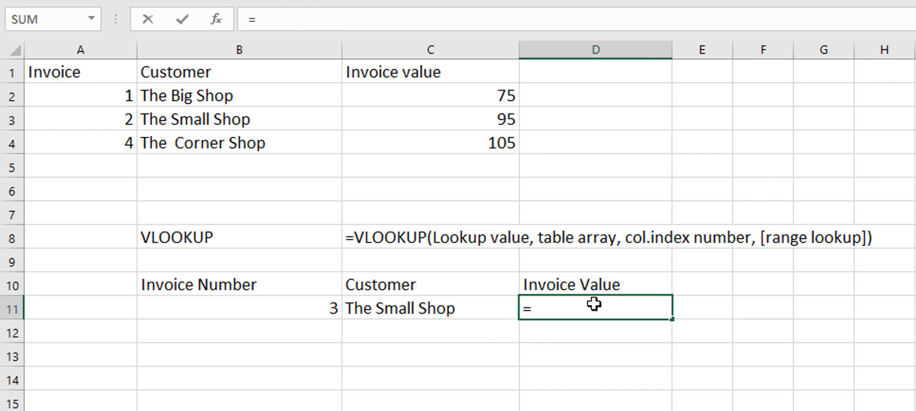
Enter =VLOOKUP(B11,A1:C4,3,...) in D11, which returns #N/A for invoice 3.
type("VLOOKUP(")
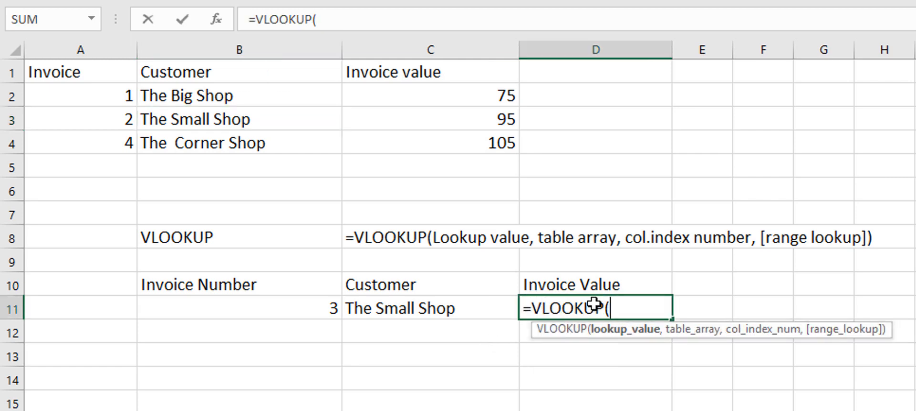
mouse_move(261, 326)
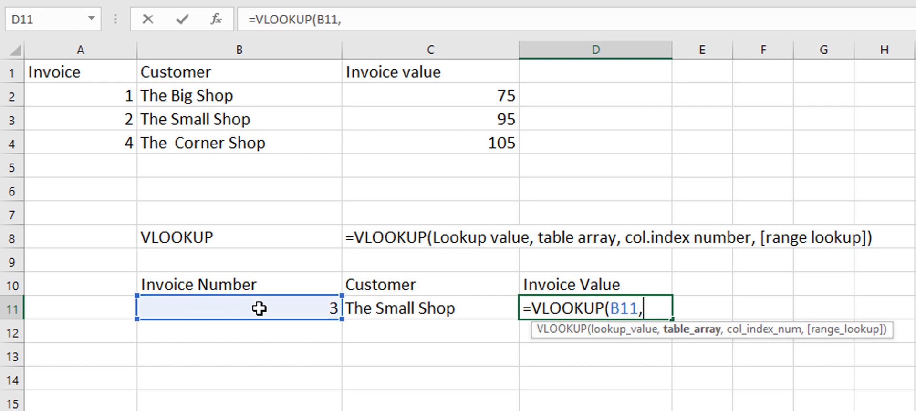
mouse_move(80, 50)
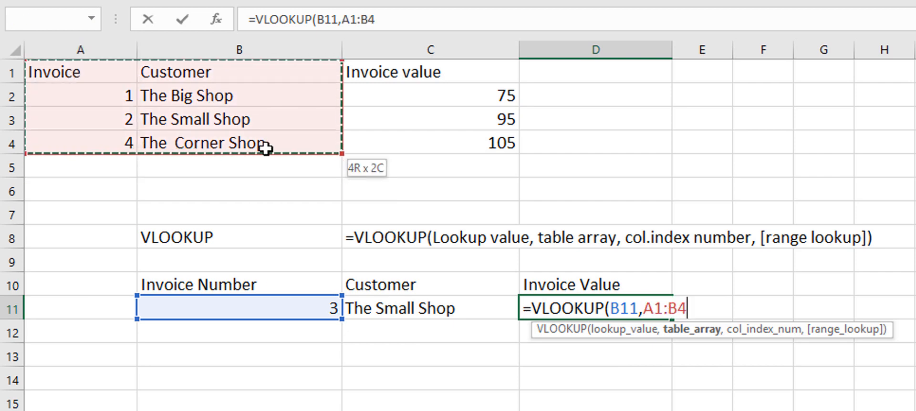
mouse_move(361, 144)
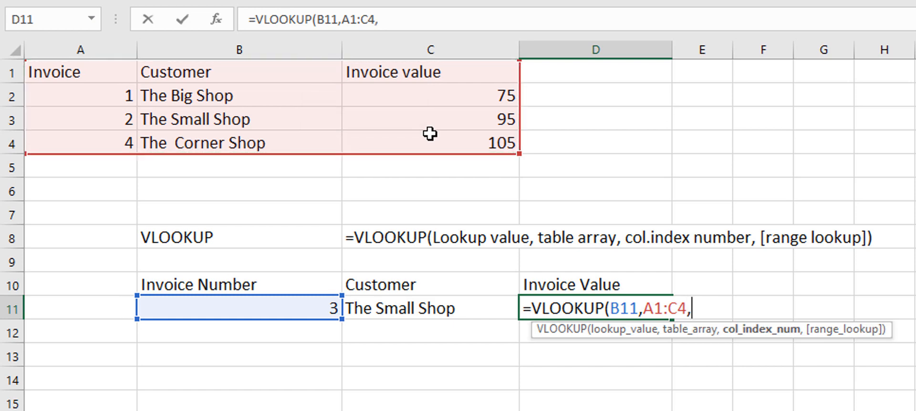
type("3")
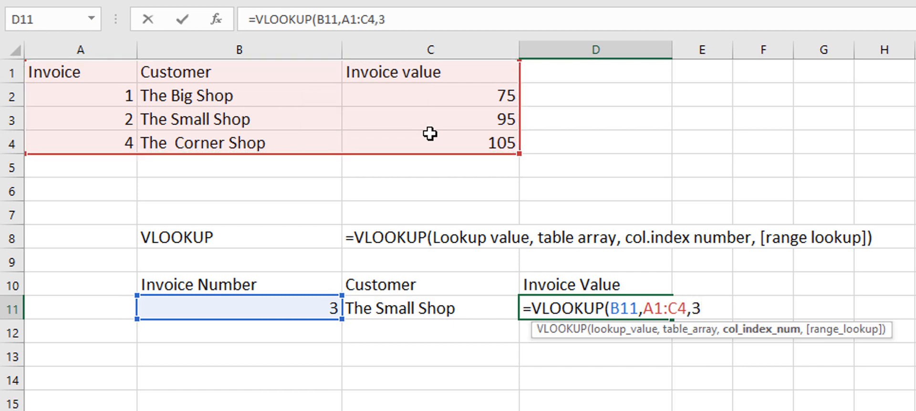
type(",")
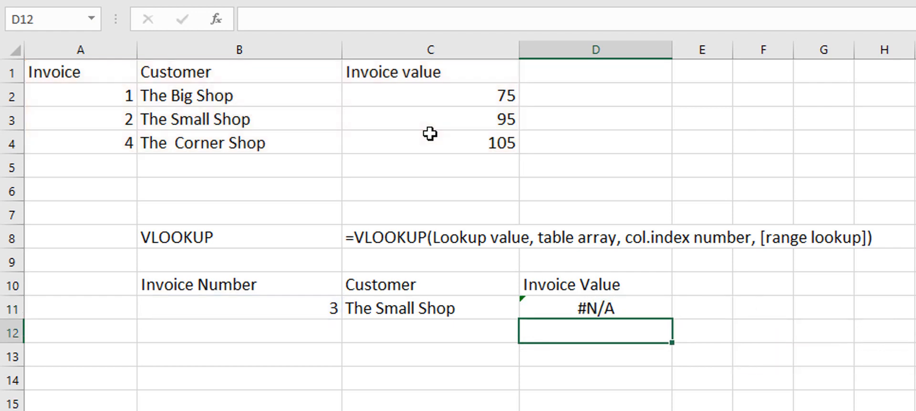
mouse_move(221, 309)
type("4")
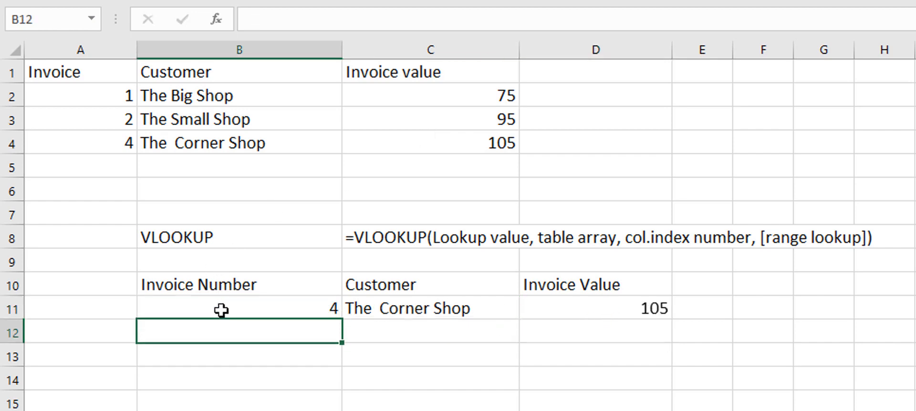
Look up invoice 4 with FALSE match, returning The Corner Shop and 105.
left_click(595, 308)
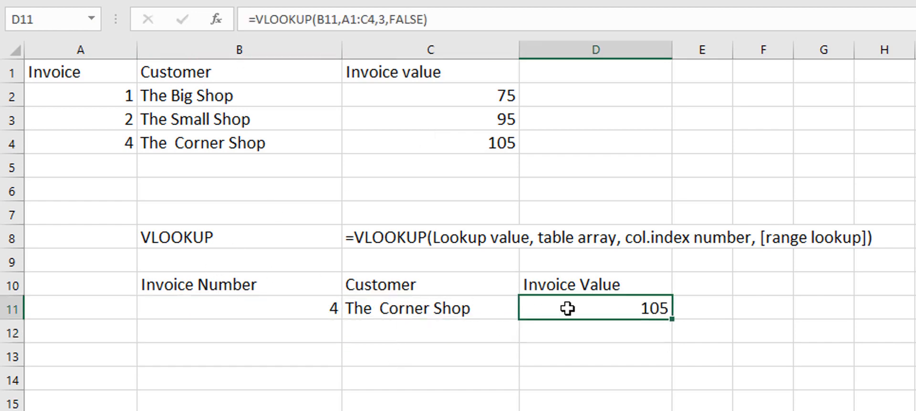
mouse_move(428, 377)
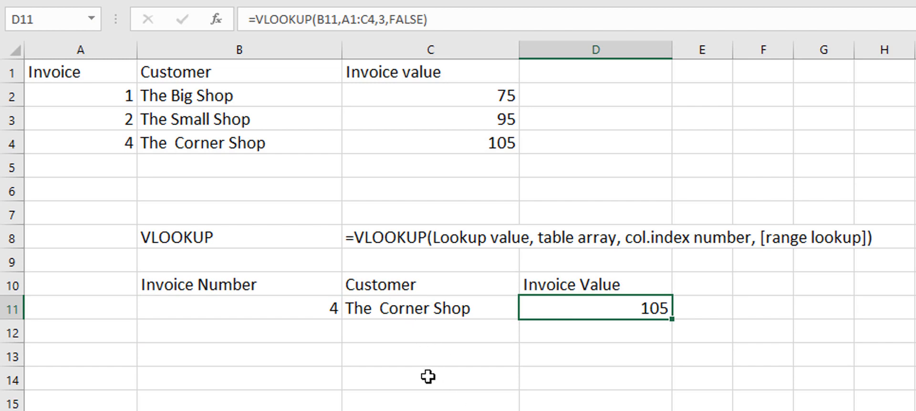
left_click(430, 379)
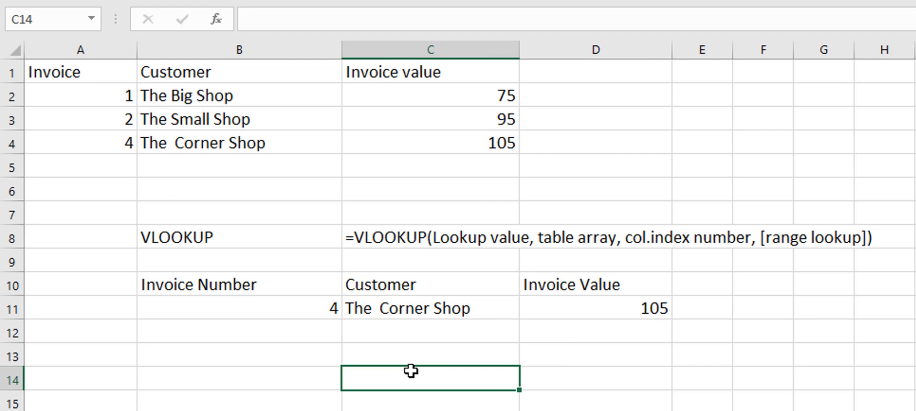
mouse_move(311, 79)
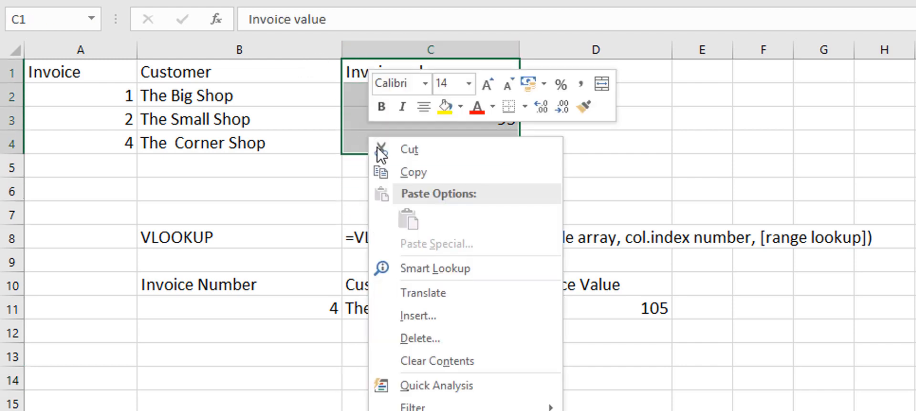
mouse_move(418, 316)
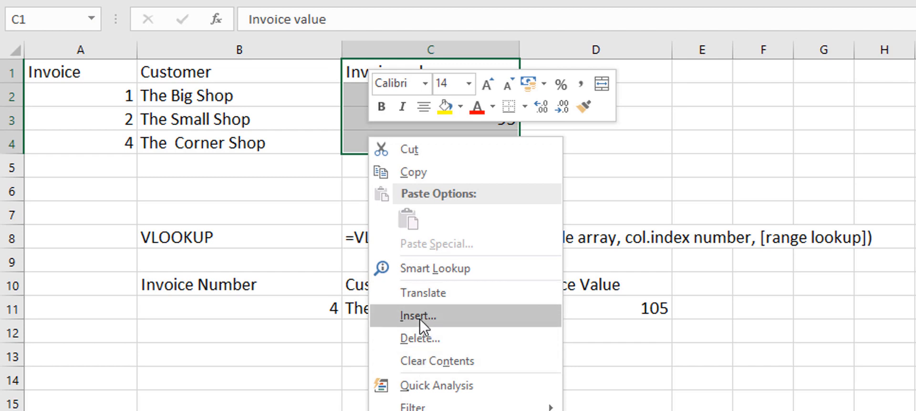
Insert blank cells shifted right before Invoice value; D11 then returns 0.
left_click(417, 316)
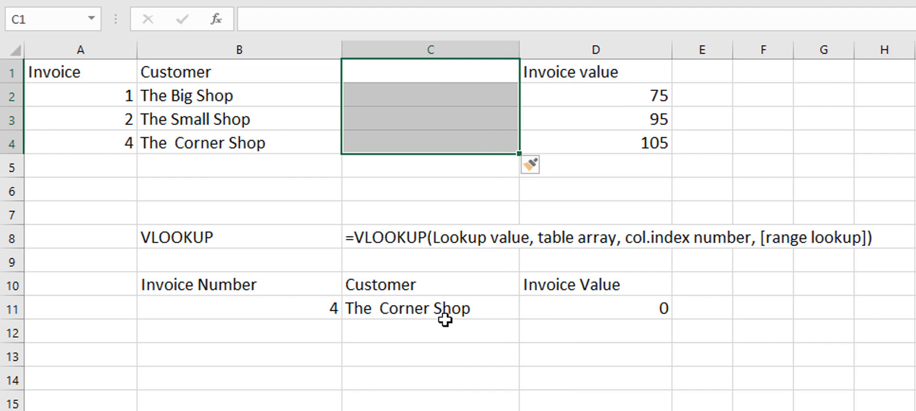
left_click(595, 308)
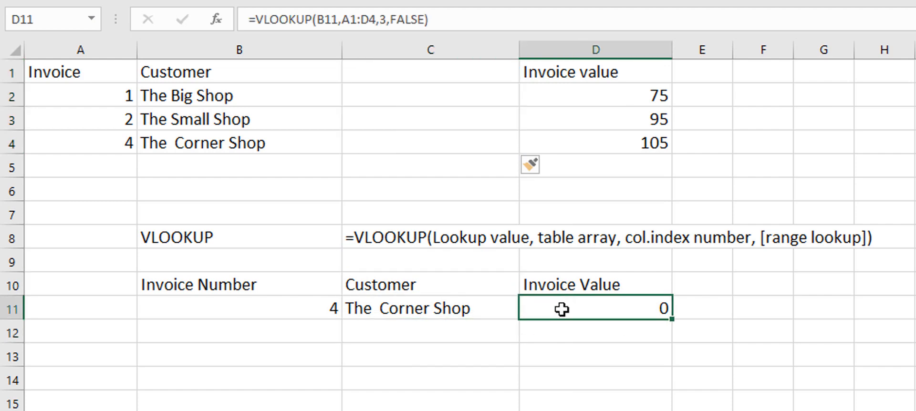
left_click_drag(431, 72, 430, 166)
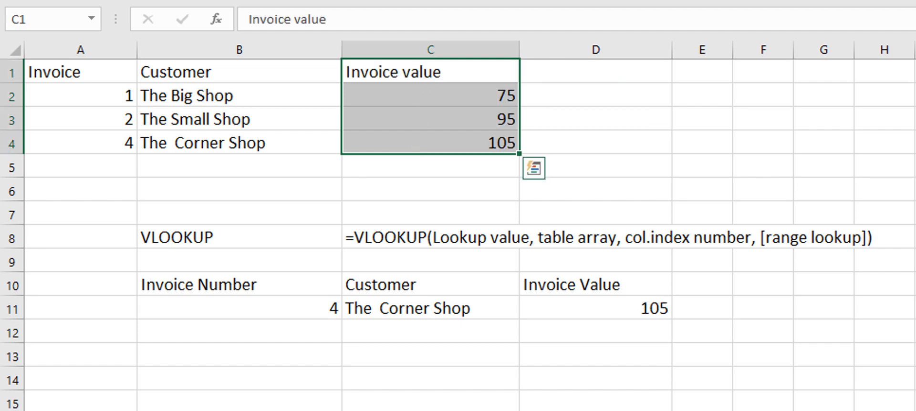
mouse_move(106, 111)
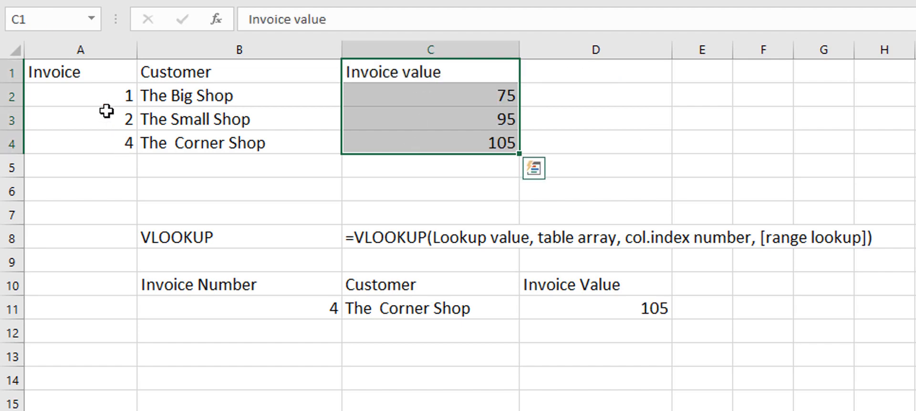
Undo the insert and point out invoice 2 and value 95 in the table.
left_click(80, 119)
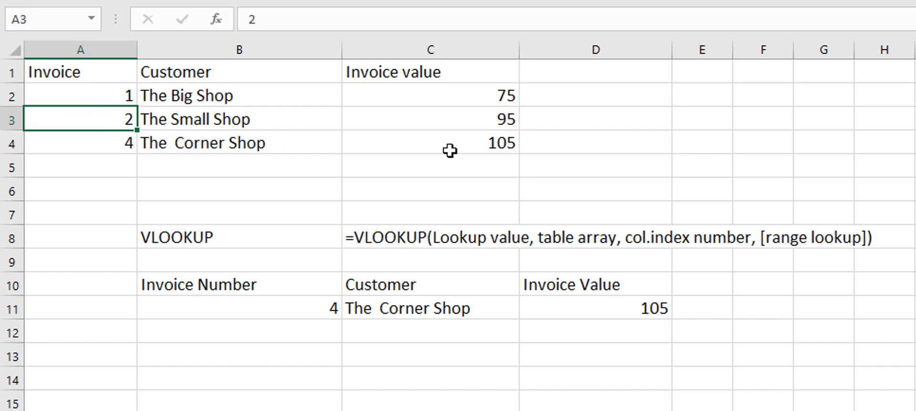
left_click(429, 119)
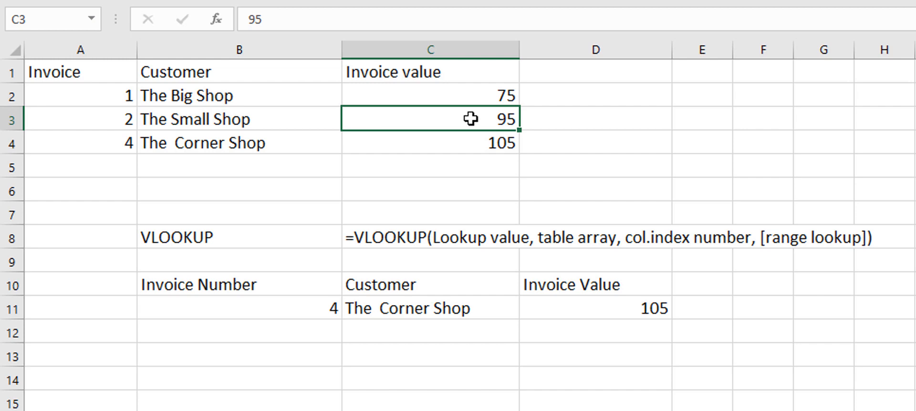
mouse_move(470, 119)
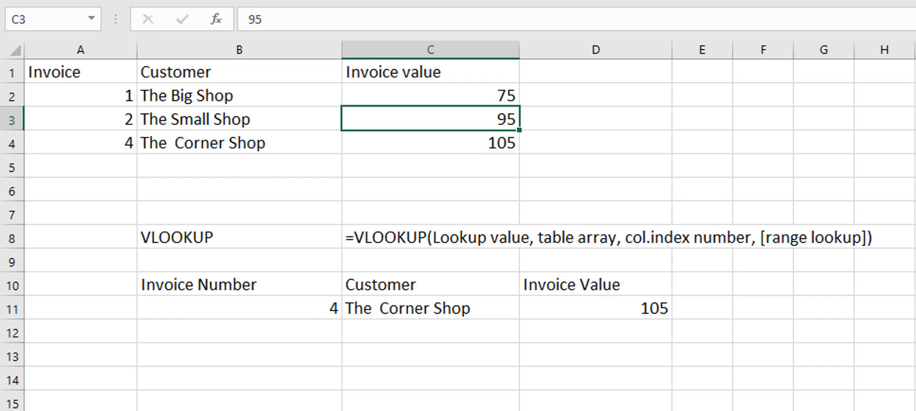